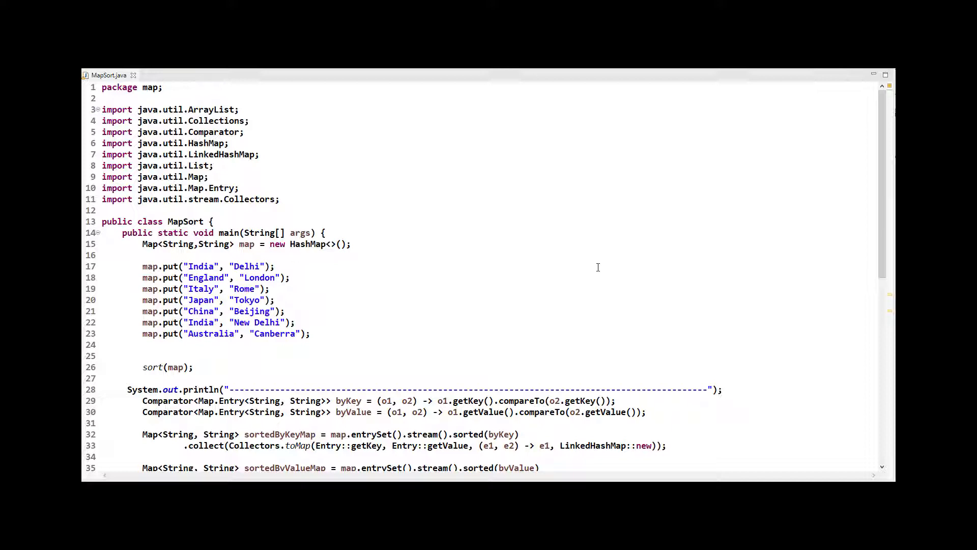
pyautogui.moveTo(645, 249)
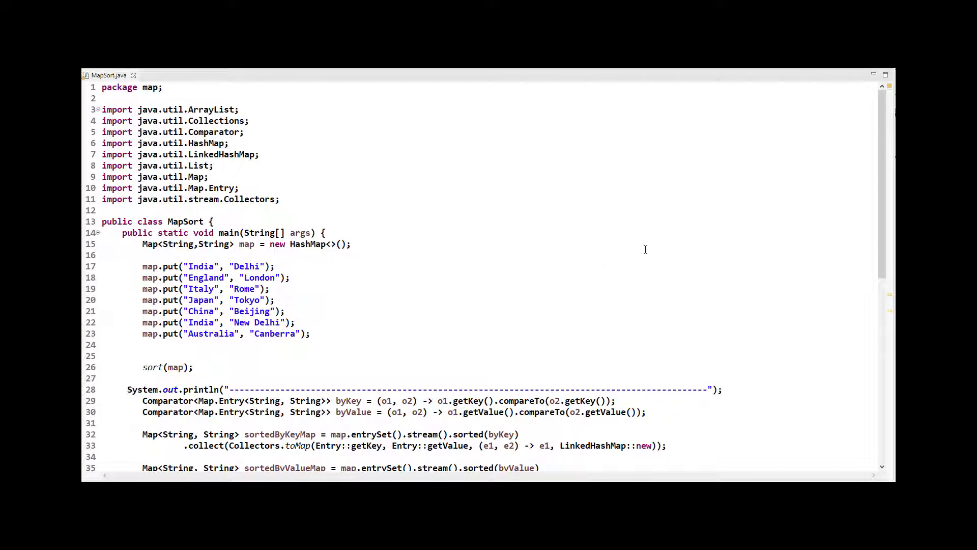
pyautogui.moveTo(255, 215)
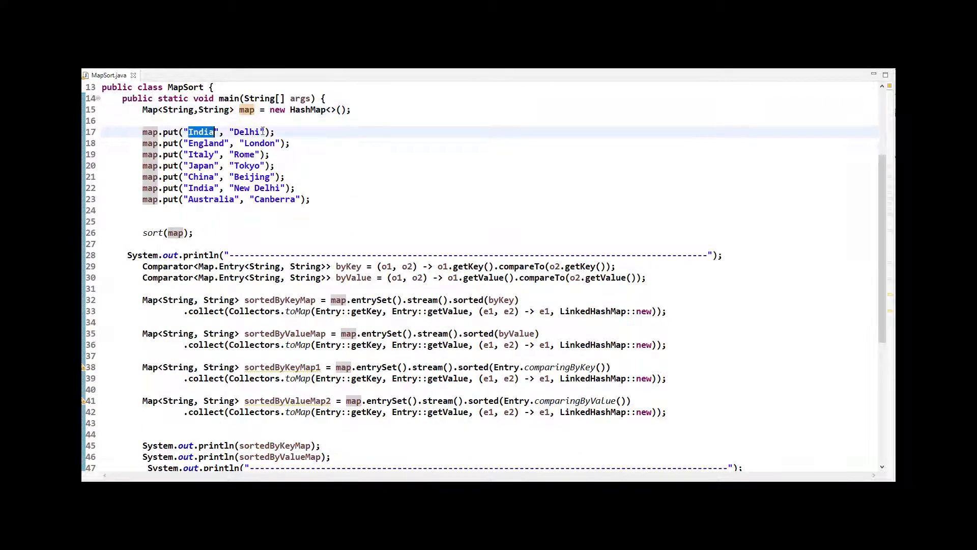
# - Highlight the India–Delhi entry, the ArrayList creation line and the inner entrySet loop
pyautogui.doubleClick(246, 131)
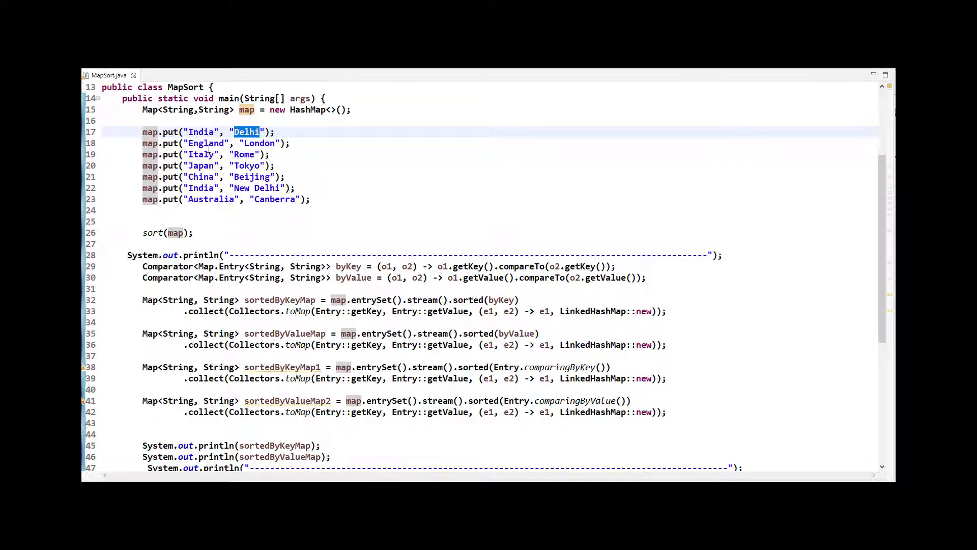
pyautogui.doubleClick(259, 143)
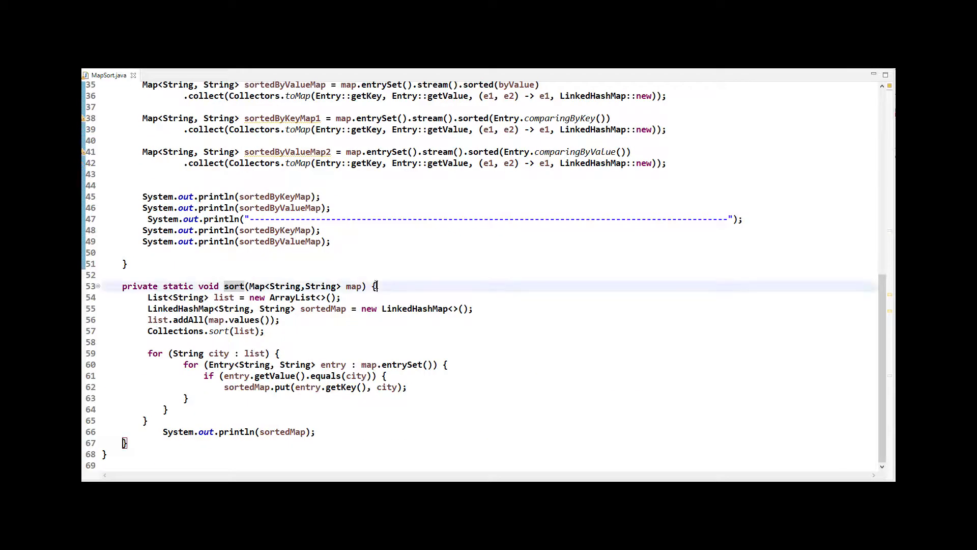
pyautogui.tripleClick(238, 298)
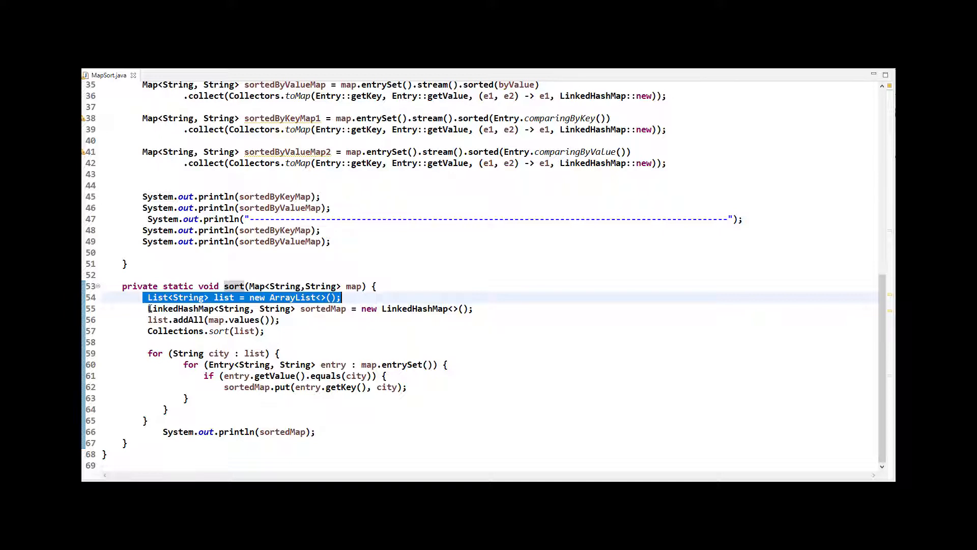
pyautogui.moveTo(579, 266)
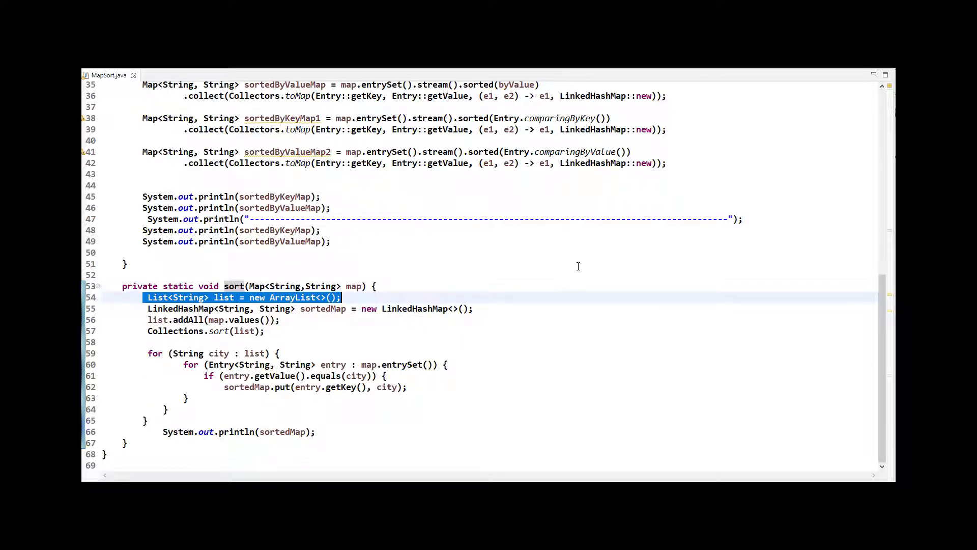
pyautogui.doubleClick(180, 309)
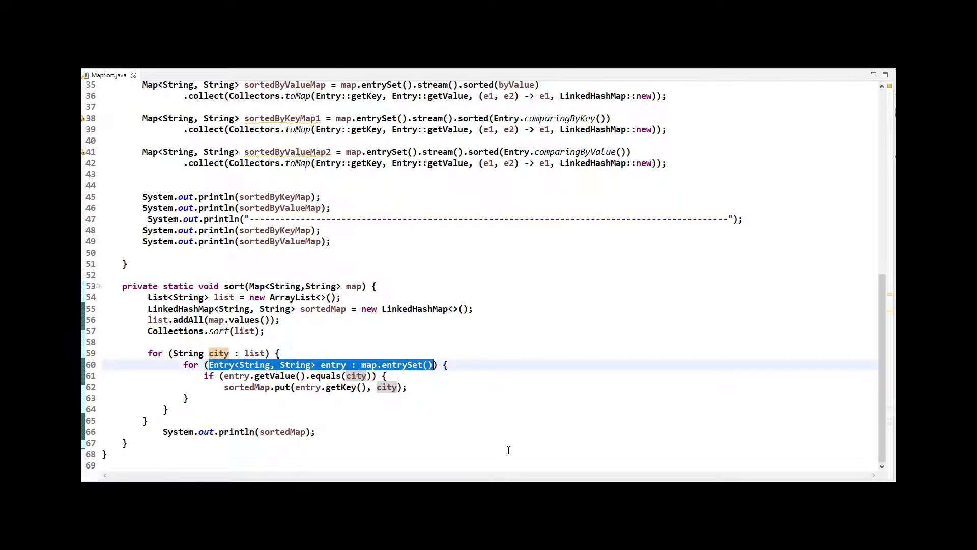
pyautogui.doubleClick(403, 364)
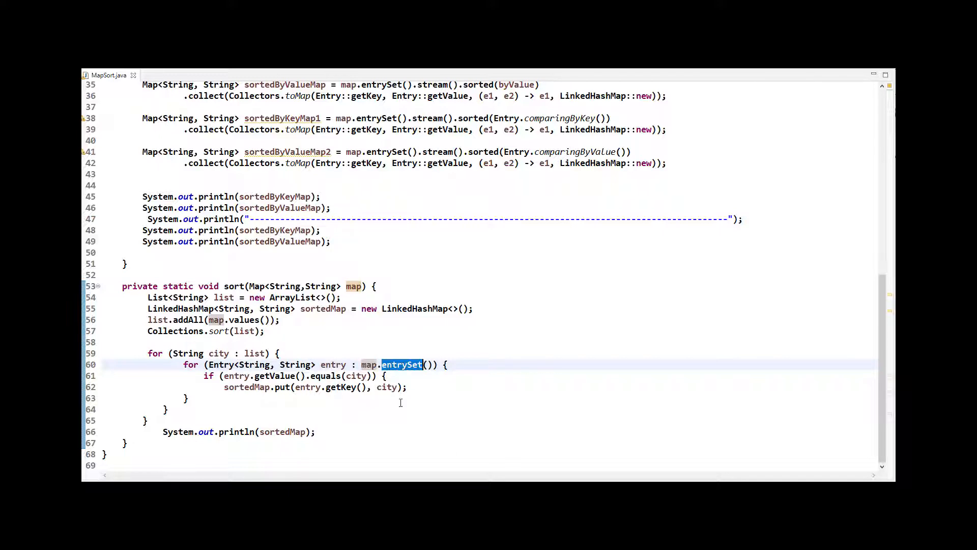
pyautogui.doubleClick(273, 376)
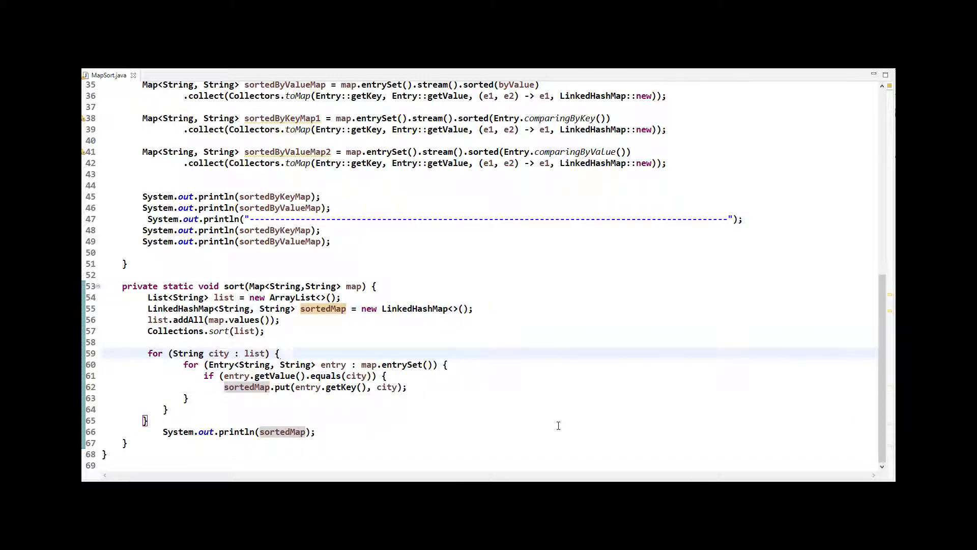
pyautogui.doubleClick(282, 432)
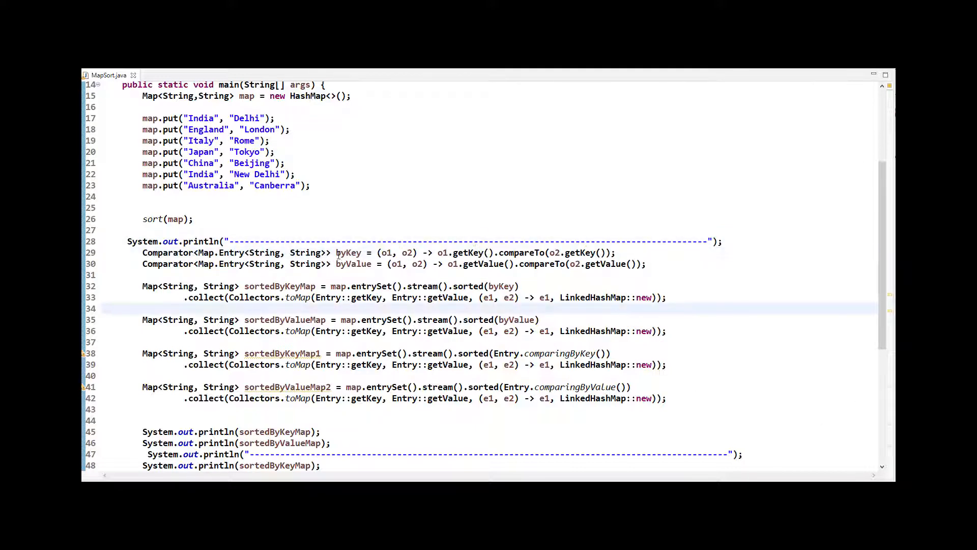
# - Review the byKey comparator's o1, o2 parameters and getKey calls, and the byValue comparator
pyautogui.doubleClick(348, 252)
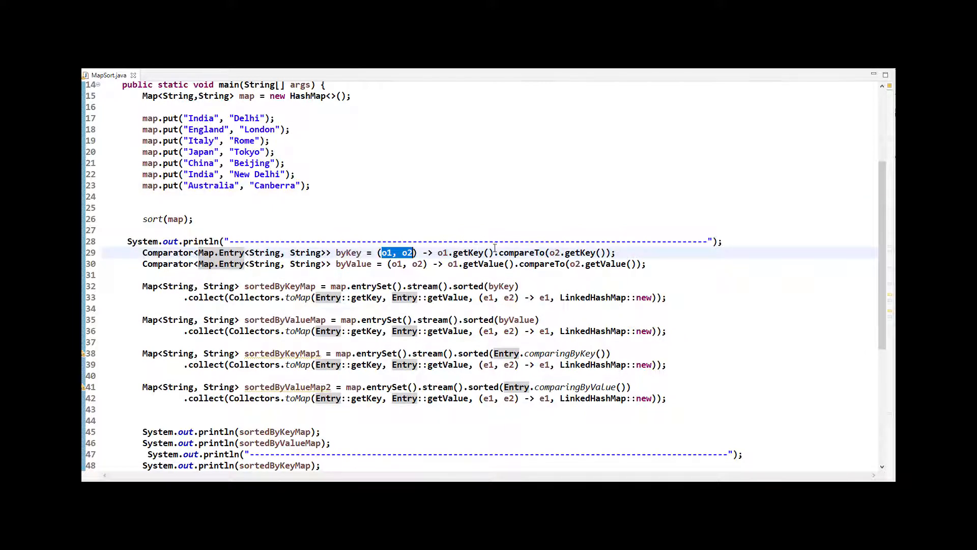
pyautogui.doubleClick(468, 253)
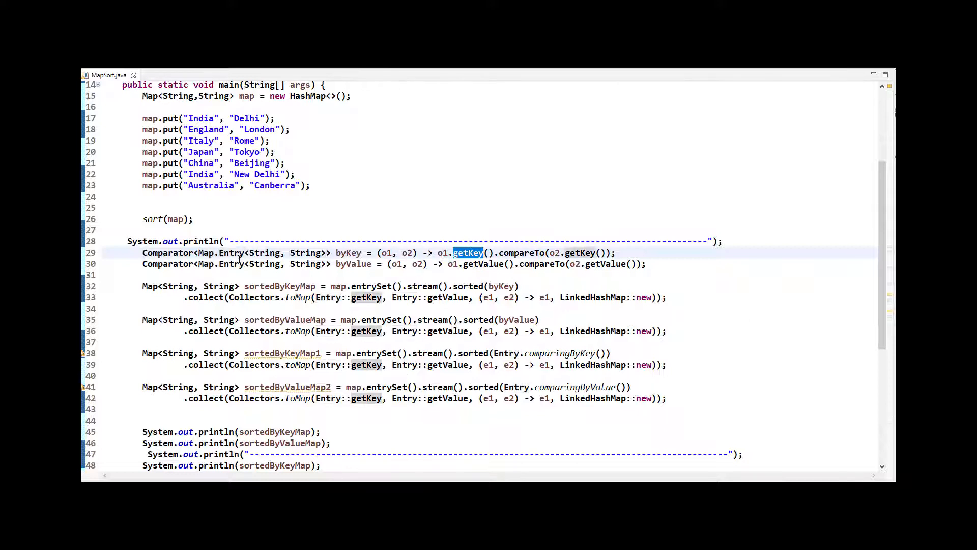
pyautogui.doubleClick(232, 252)
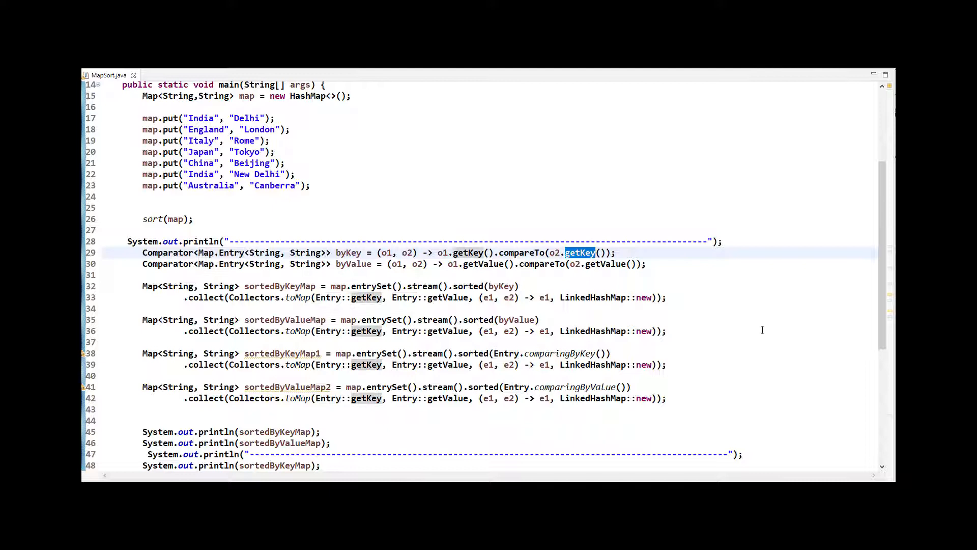
pyautogui.doubleClick(353, 264)
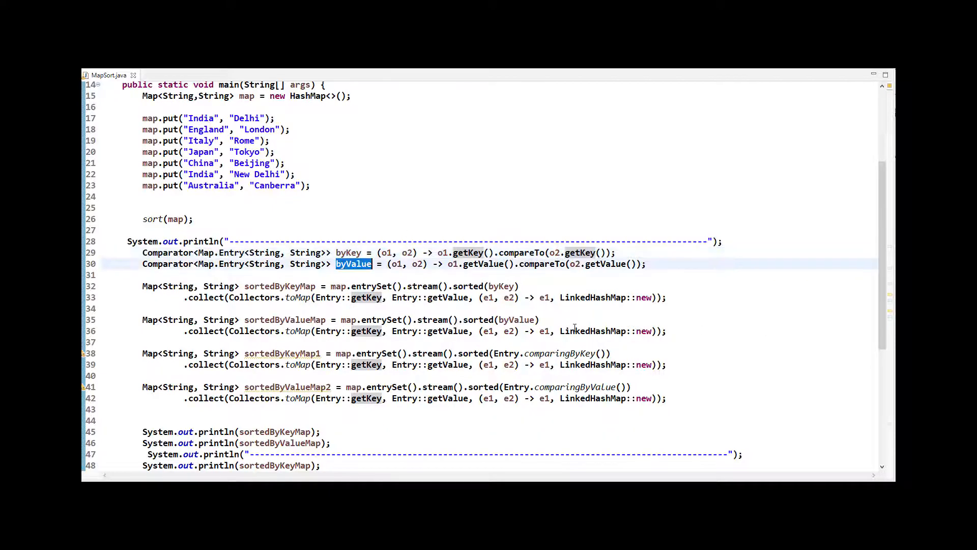
pyautogui.doubleClick(483, 264)
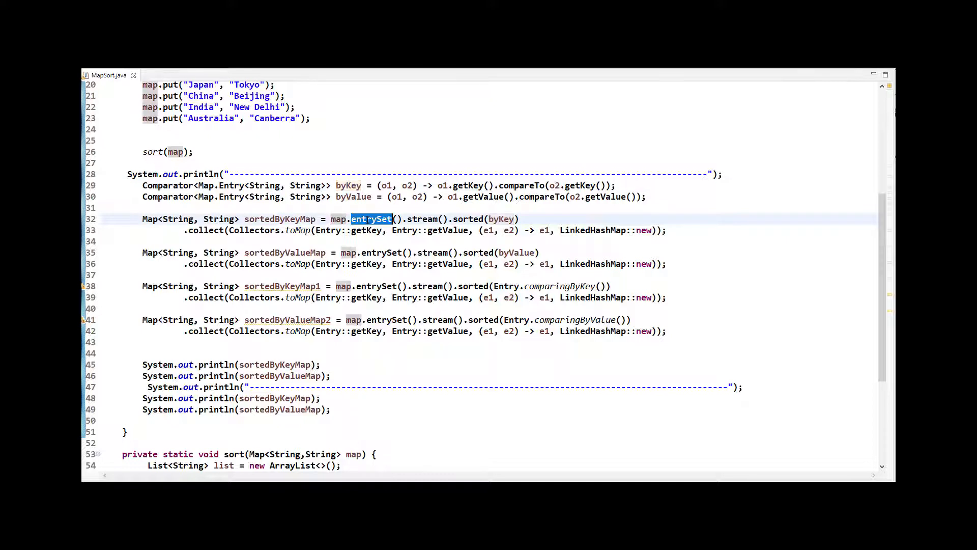
# - Review the sortedByKeyMap stream using byKey and the comparingByValue call on line 41
pyautogui.doubleClick(423, 219)
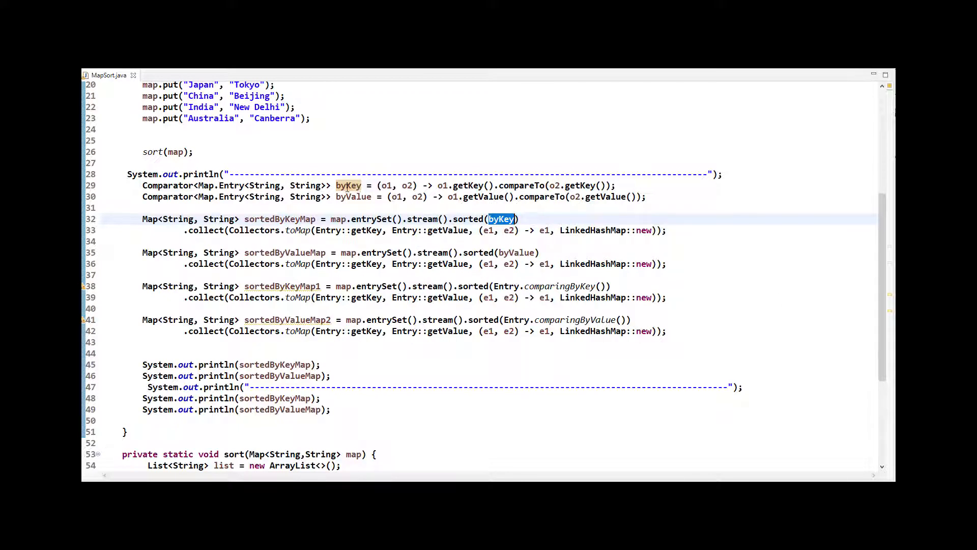
pyautogui.doubleClick(205, 230)
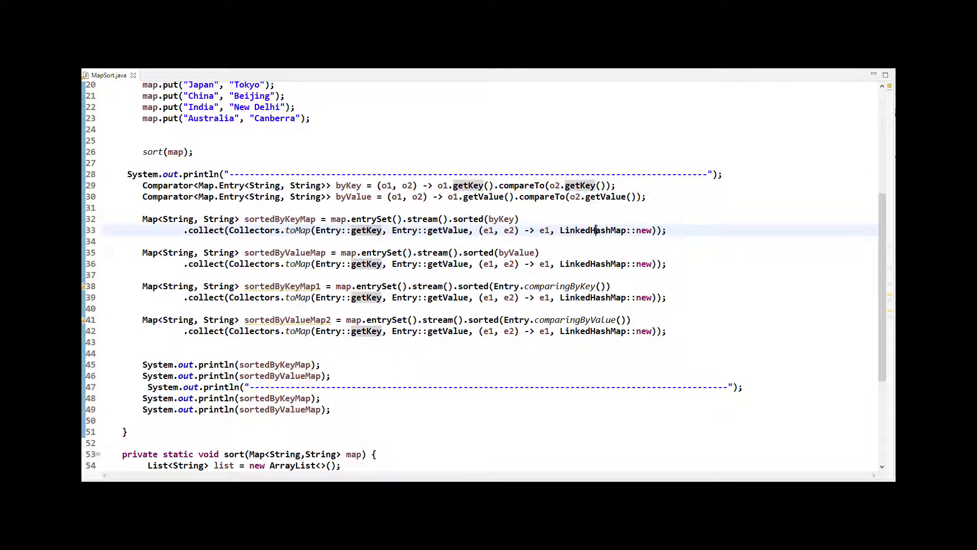
pyautogui.doubleClick(279, 219)
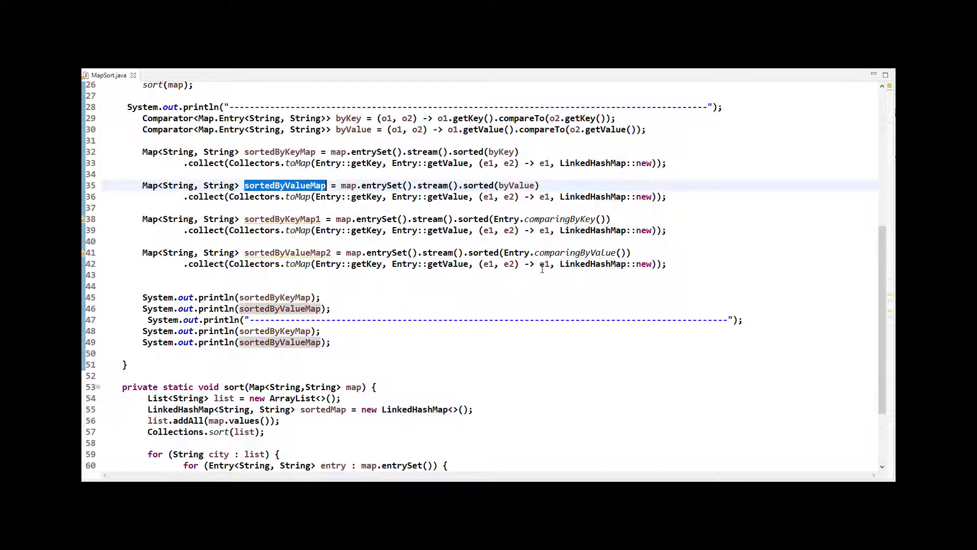
pyautogui.click(653, 196)
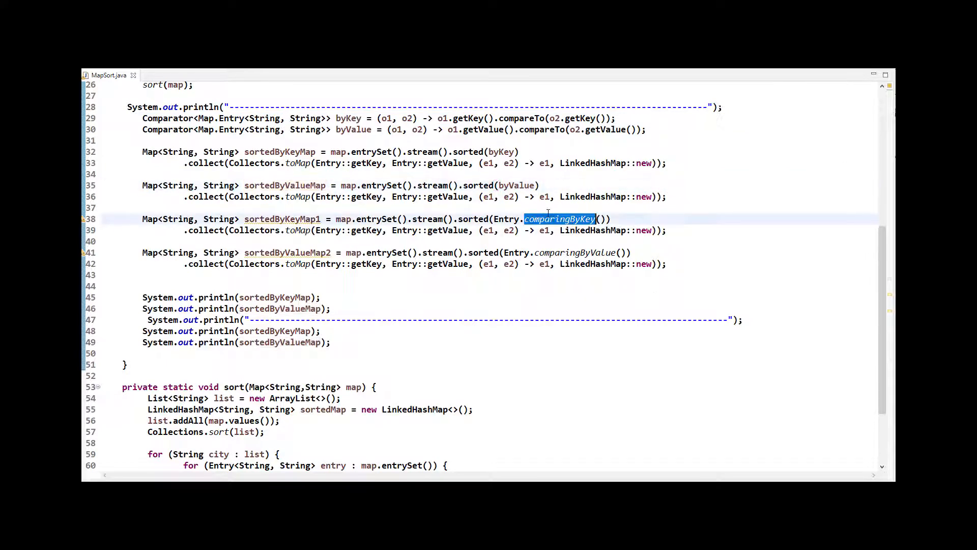
pyautogui.moveTo(549, 219)
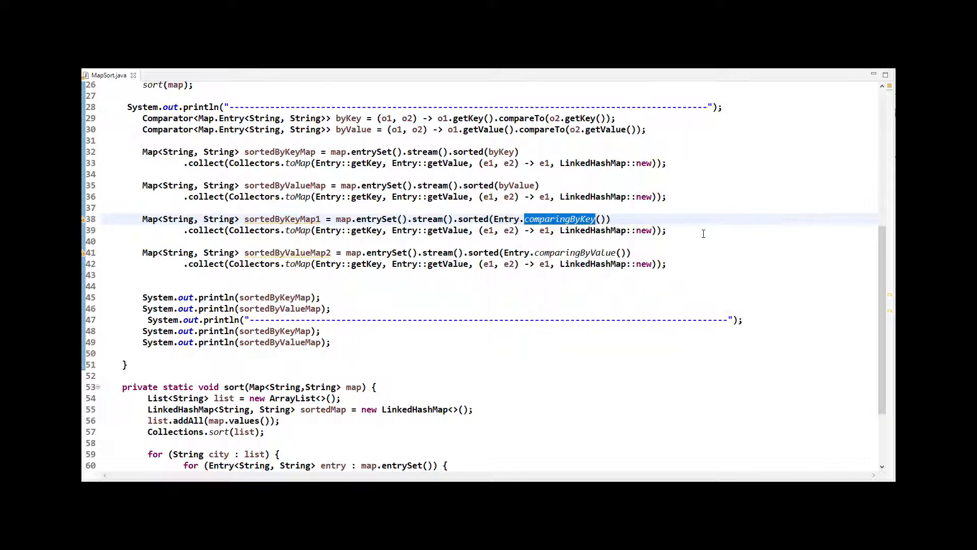
pyautogui.doubleClick(576, 253)
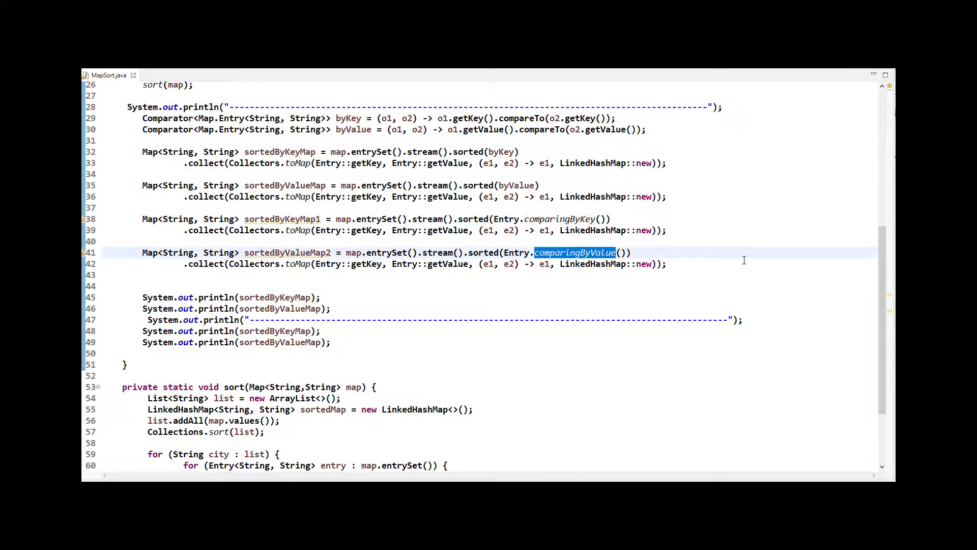
pyautogui.moveTo(317, 309)
pyautogui.write('2')
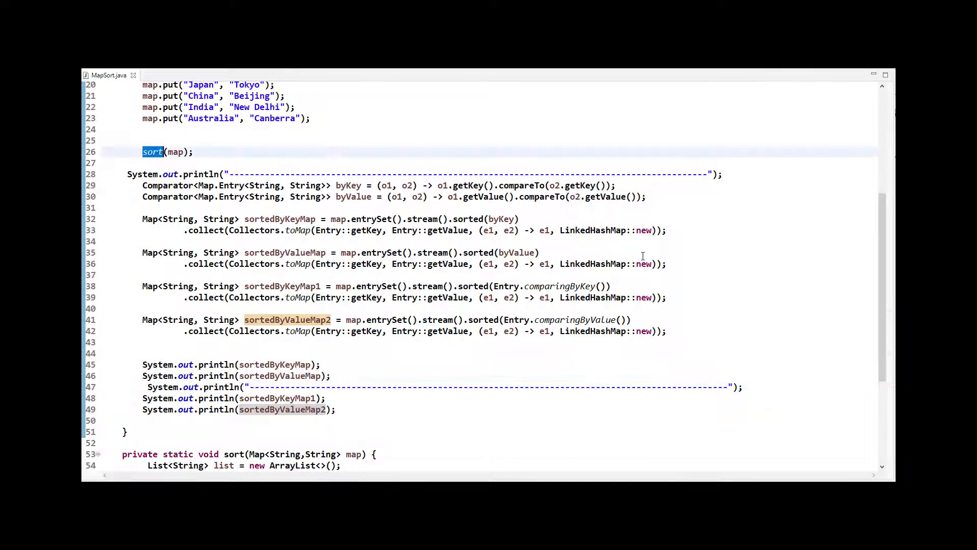
pyautogui.scroll(-3)
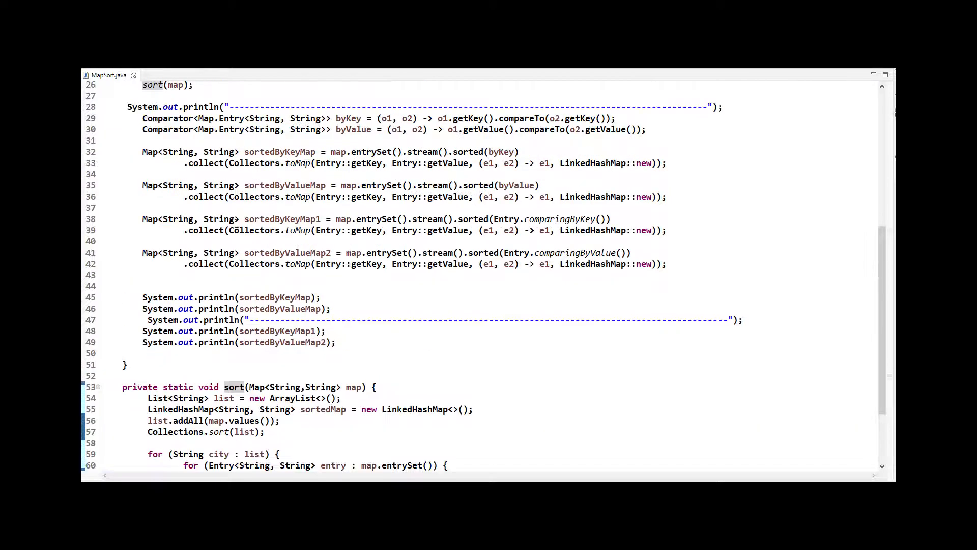
pyautogui.doubleClick(168, 118)
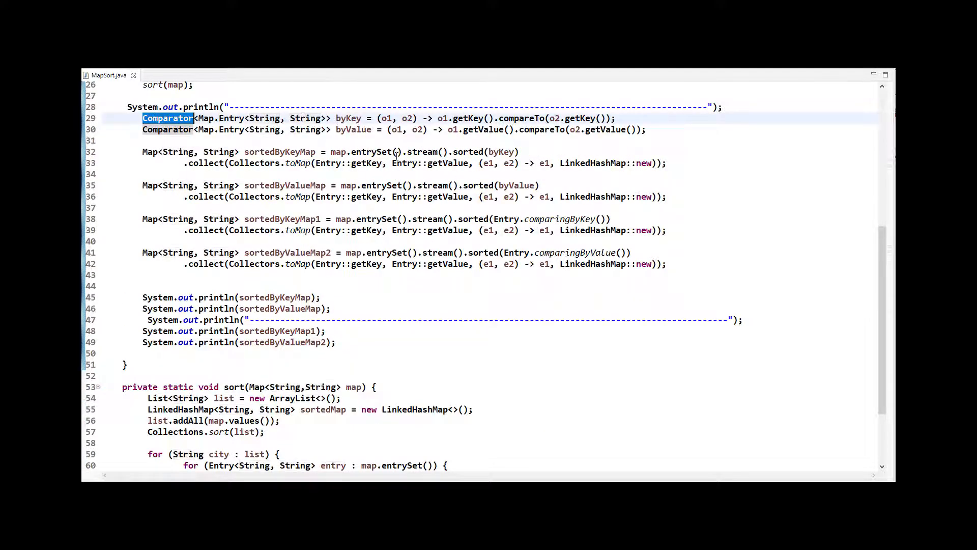
pyautogui.doubleClick(348, 118)
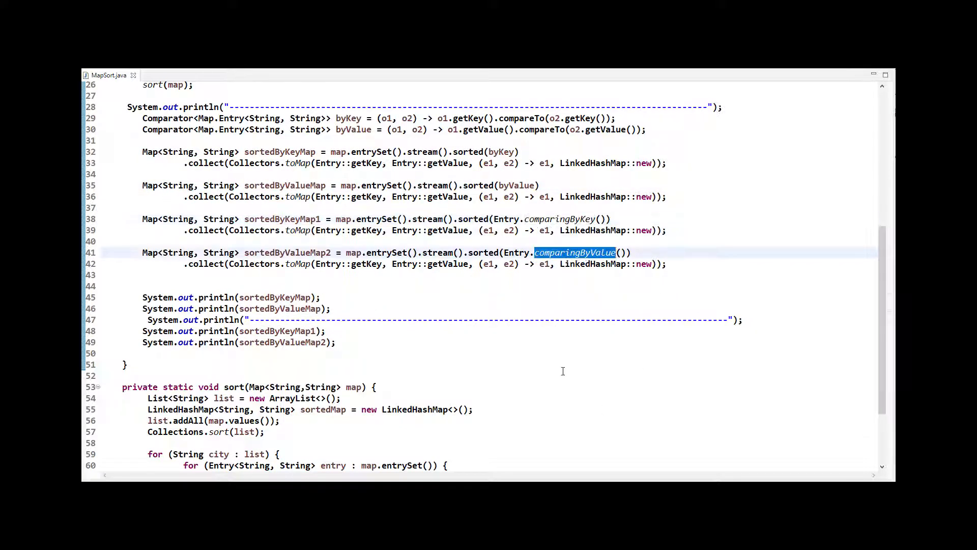
# - Run MapSort as a Java Application and point out Beijing and another city in the Console
pyautogui.rightClick(593, 252)
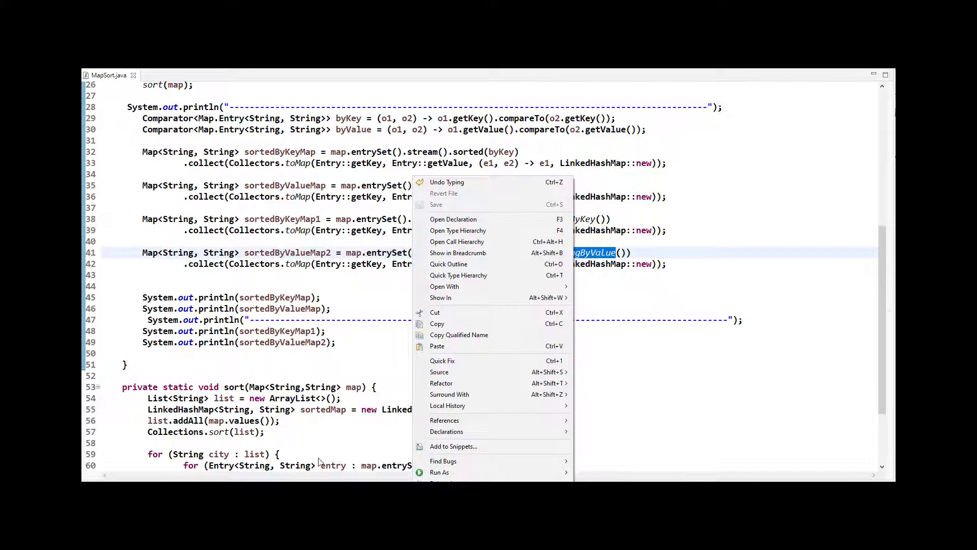
pyautogui.moveTo(440, 472)
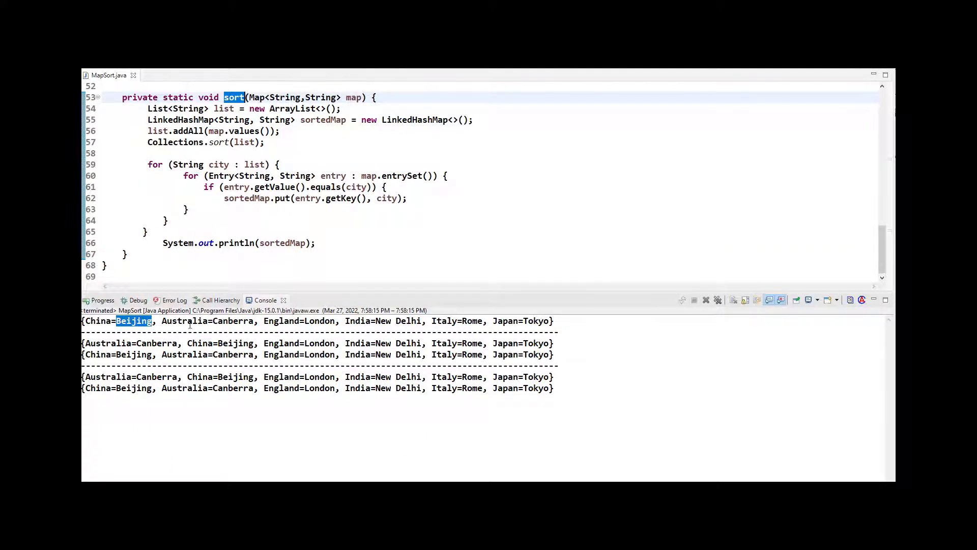
pyautogui.doubleClick(98, 320)
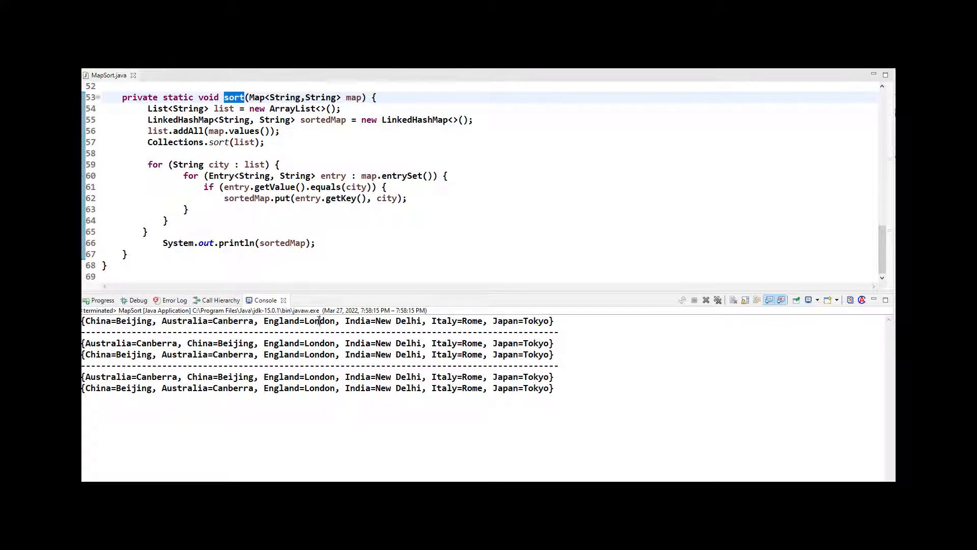
pyautogui.doubleClick(472, 321)
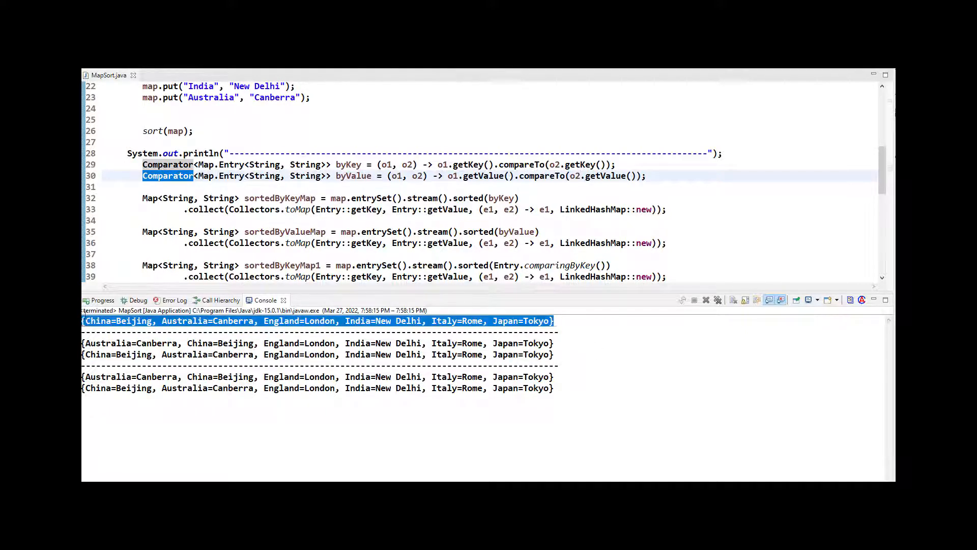
pyautogui.doubleClick(107, 344)
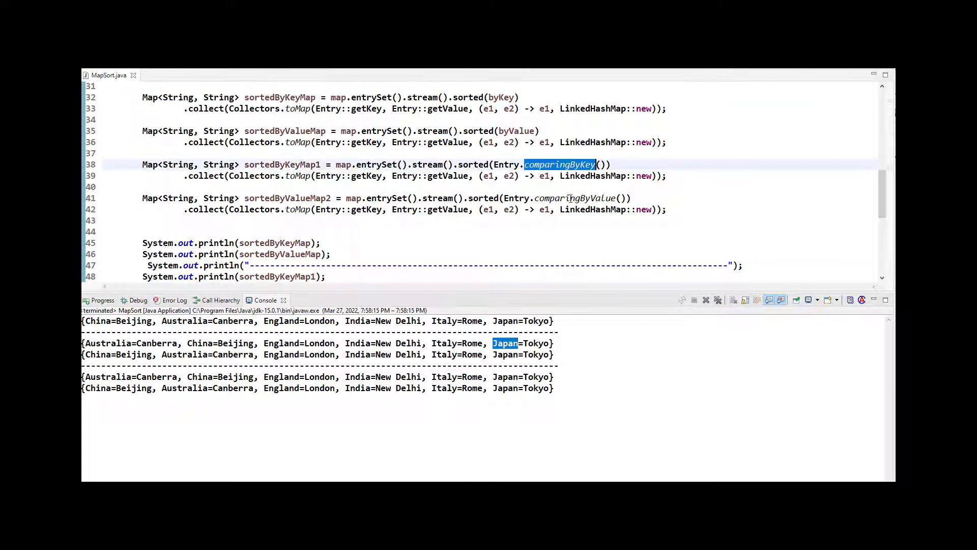
pyautogui.doubleClick(576, 199)
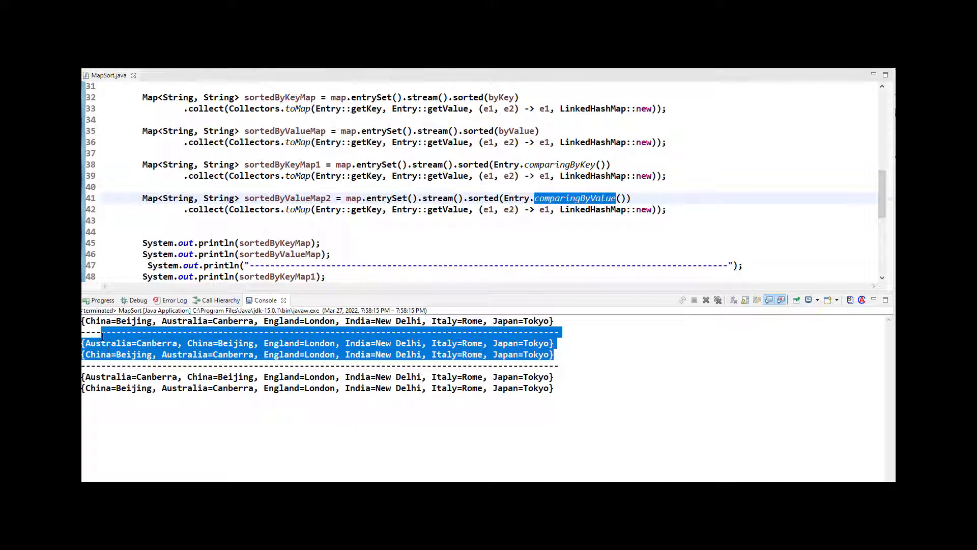
pyautogui.doubleClick(107, 376)
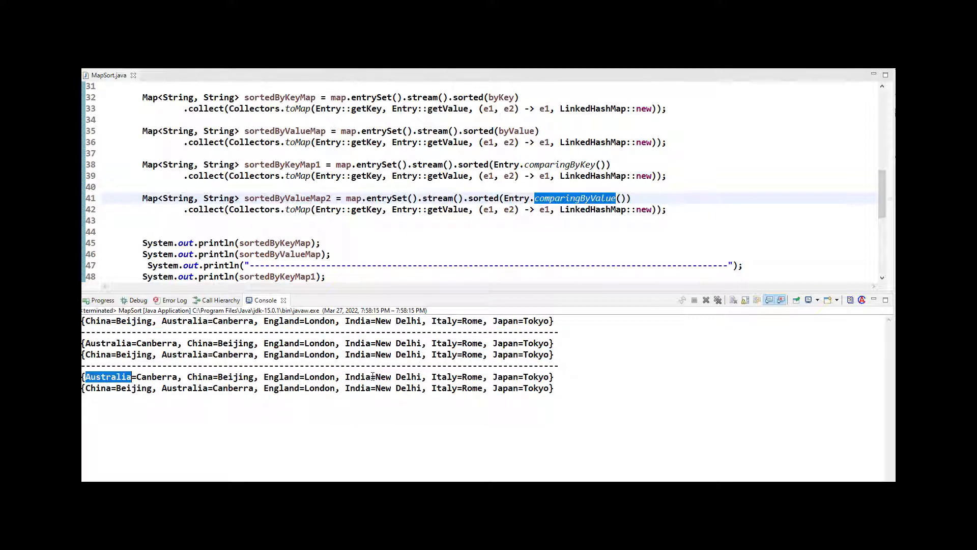
pyautogui.doubleClick(444, 377)
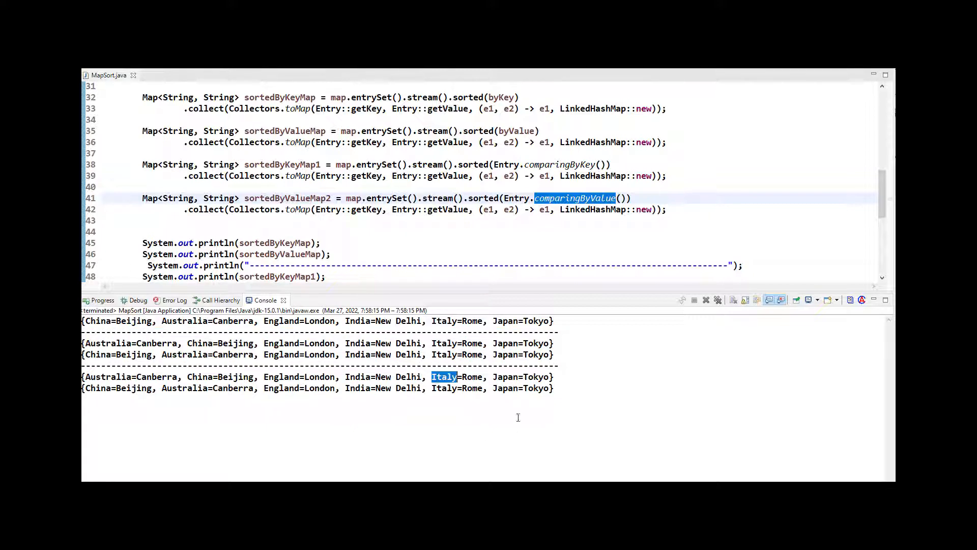
pyautogui.doubleClick(133, 388)
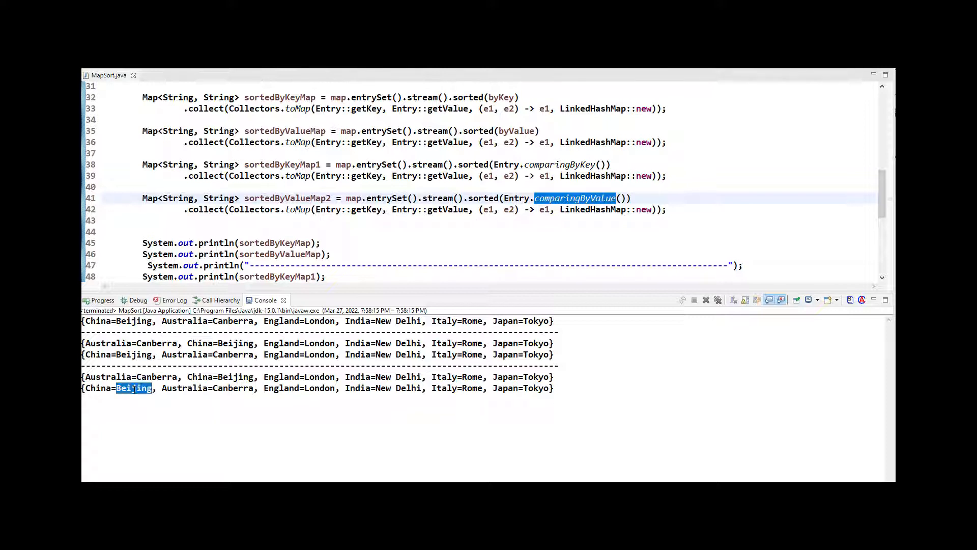
pyautogui.moveTo(441, 394)
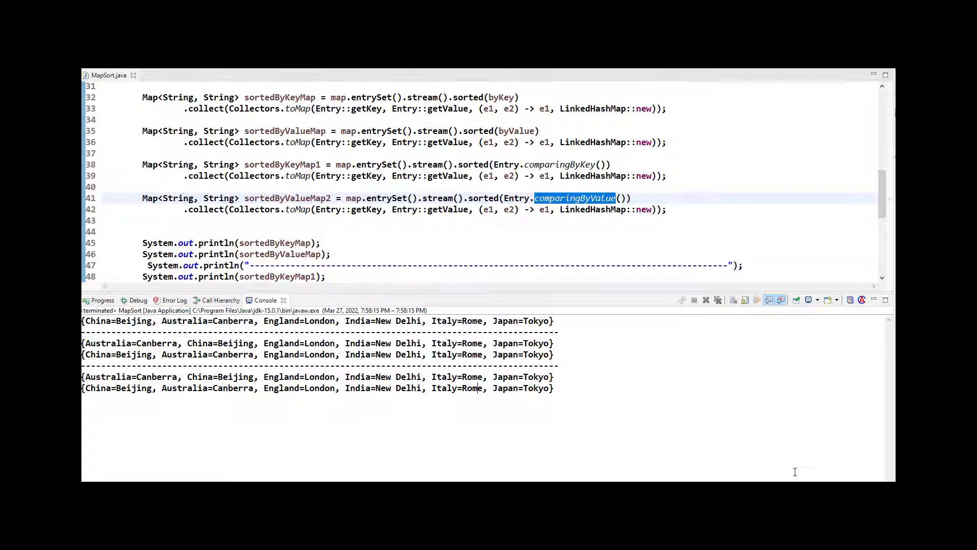
pyautogui.moveTo(705, 298)
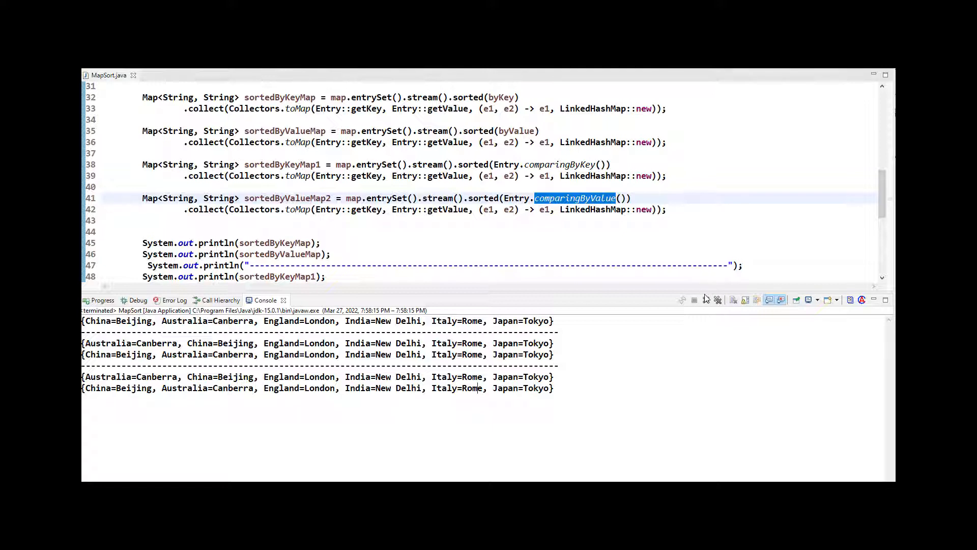